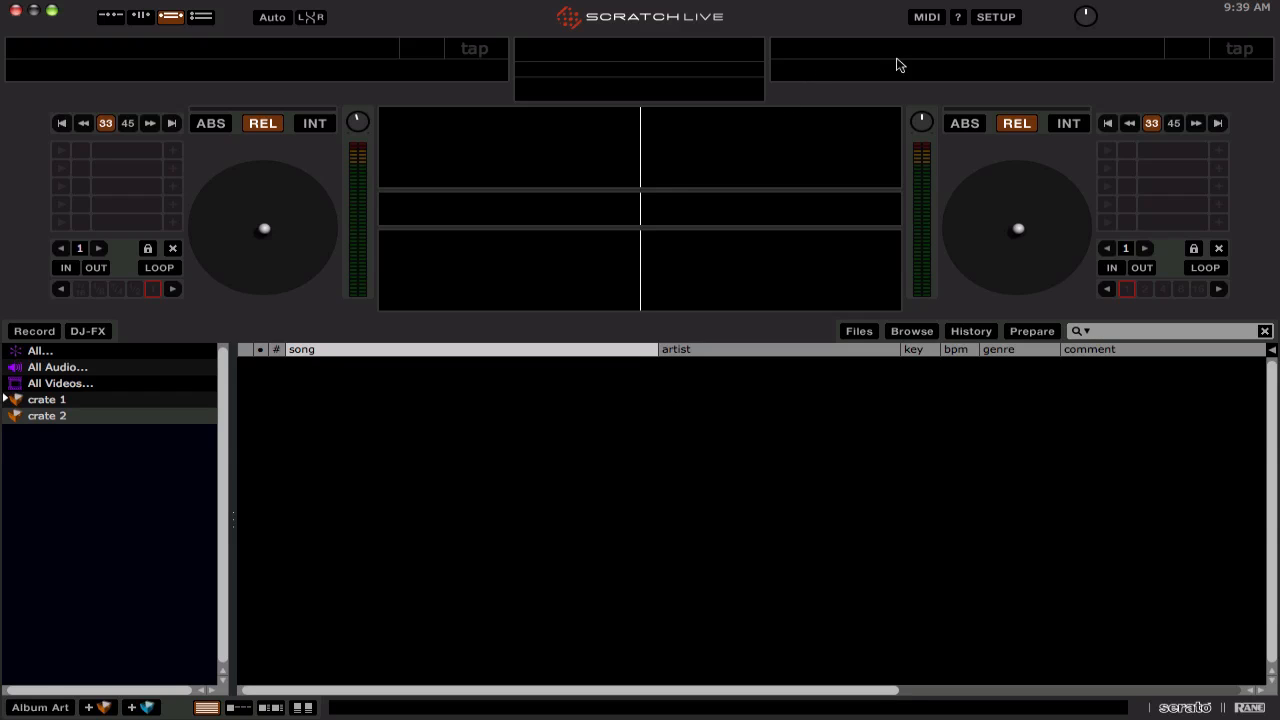
Enable the Serato Video plugin from the Setup screen's Plugins options.
left_click(995, 16)
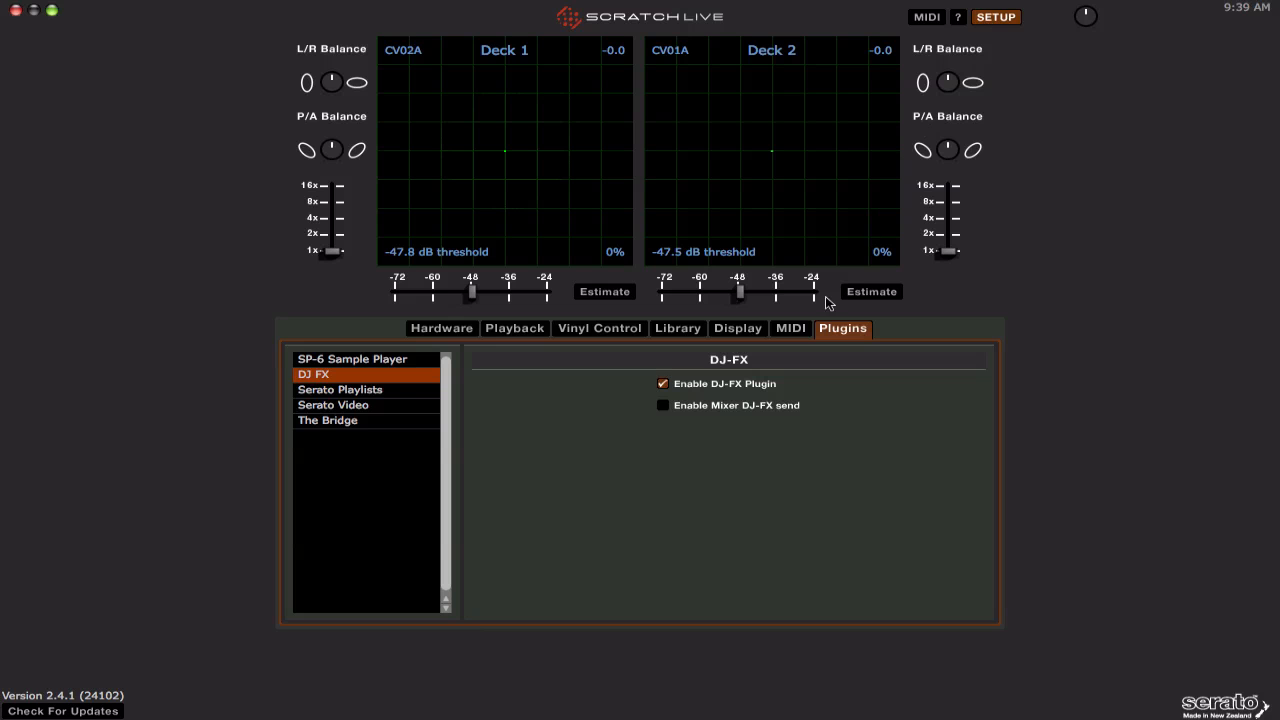
left_click(333, 405)
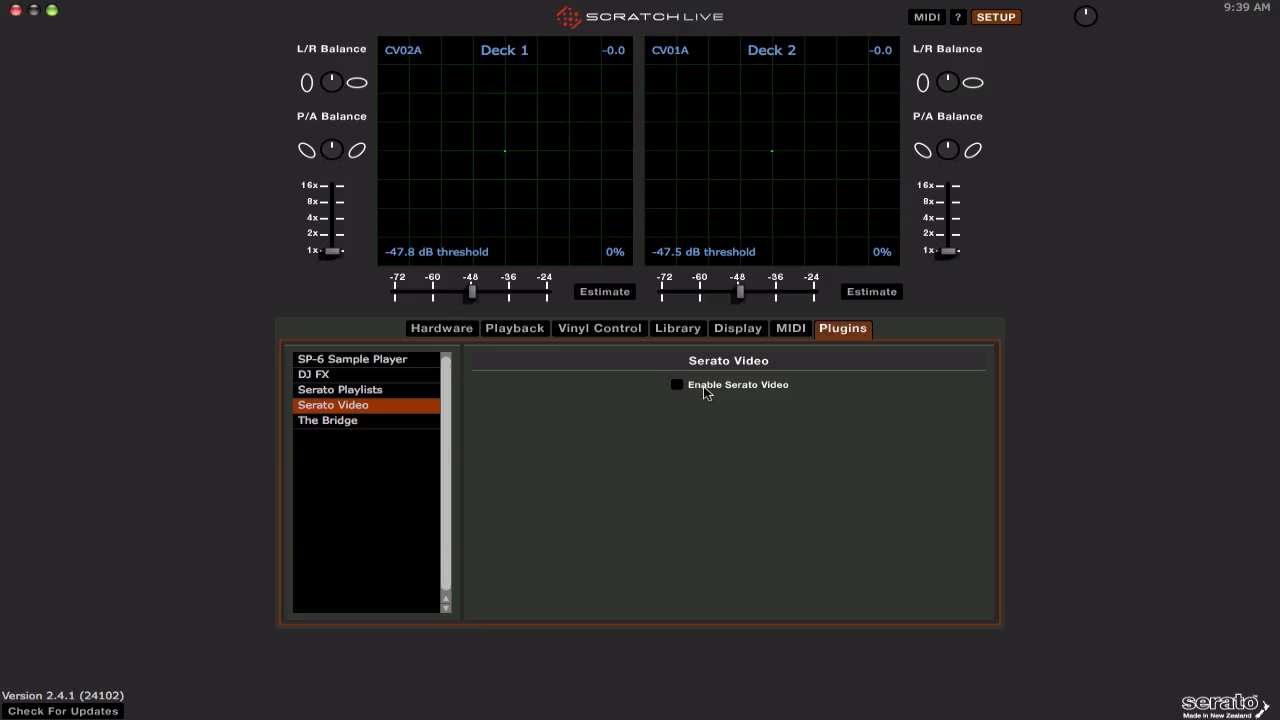
left_click(676, 384)
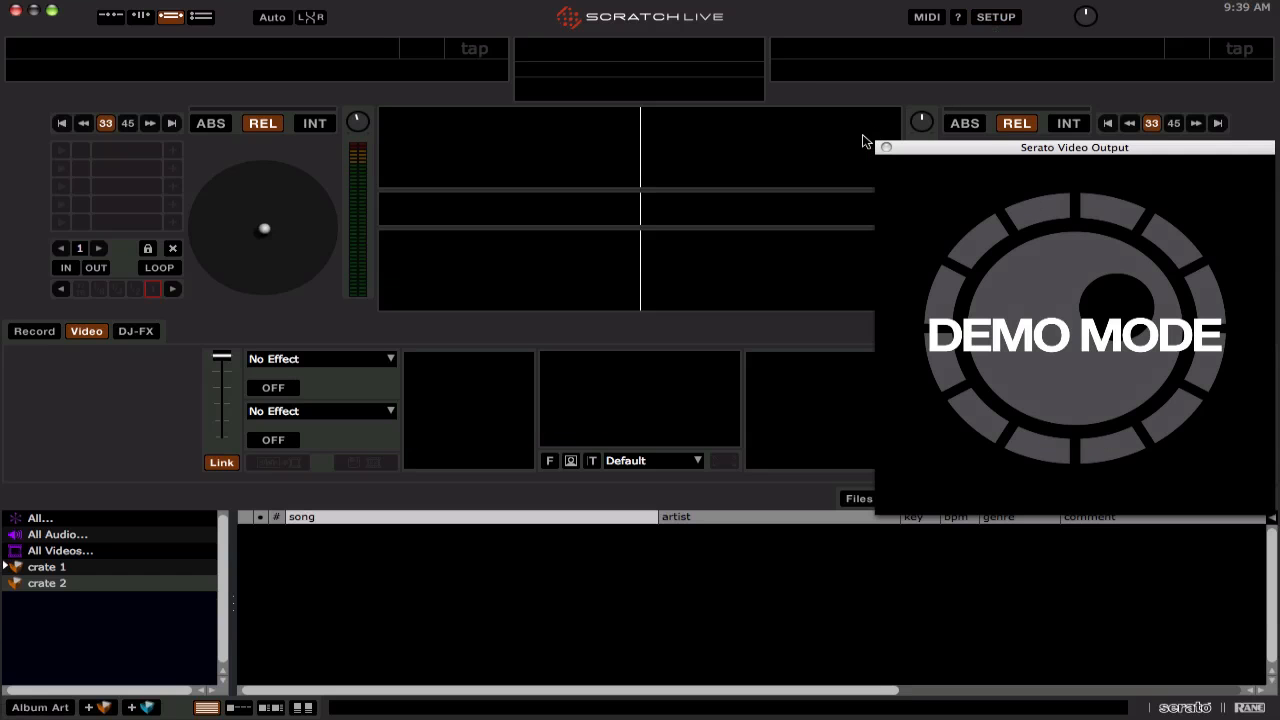
Drag the Serato Video Output window off the decks to uncover the video panel.
left_click_drag(1074, 147, 965, 248)
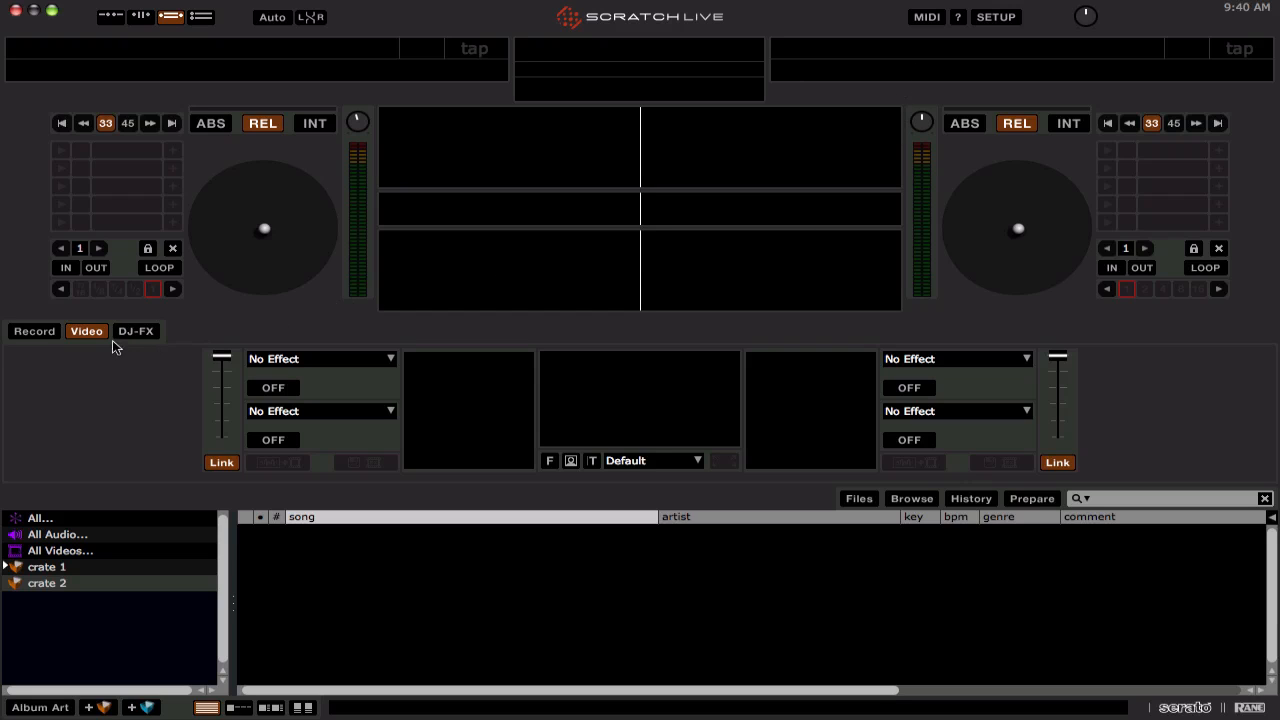
Swap the Video panel for DJ-FX and set the left unit's beats to 2/1.
left_click(86, 331)
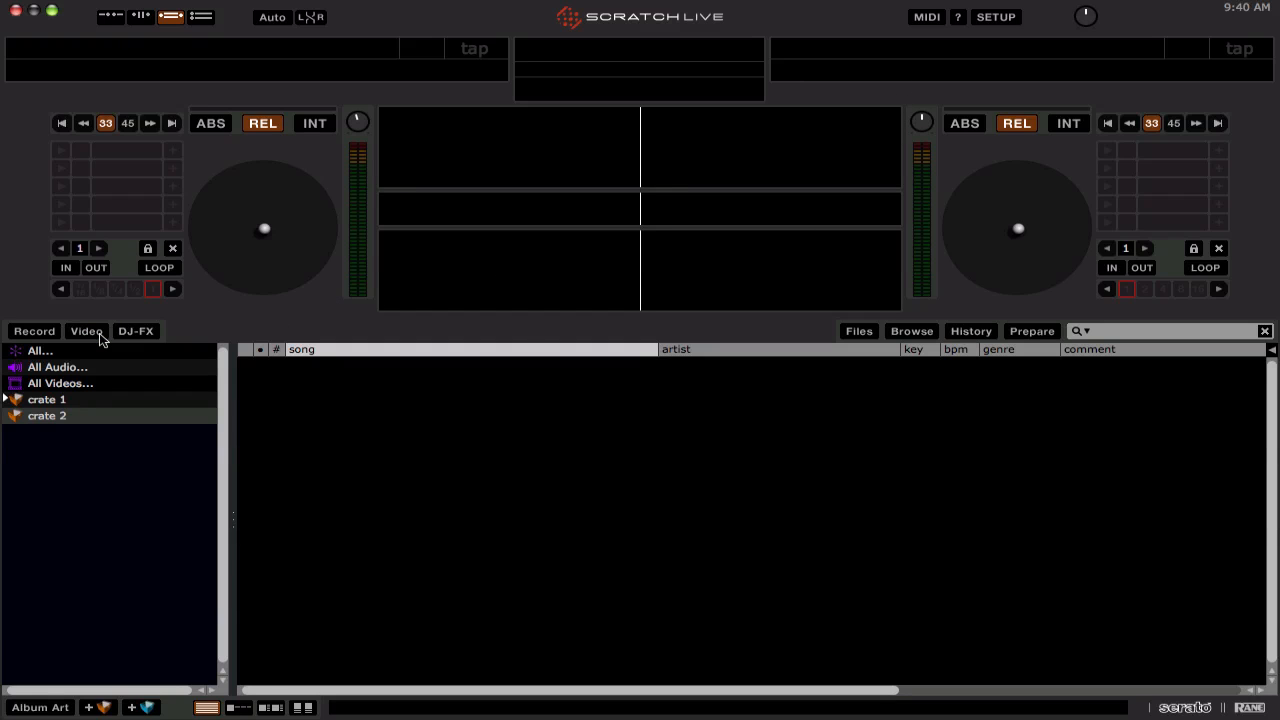
left_click(135, 331)
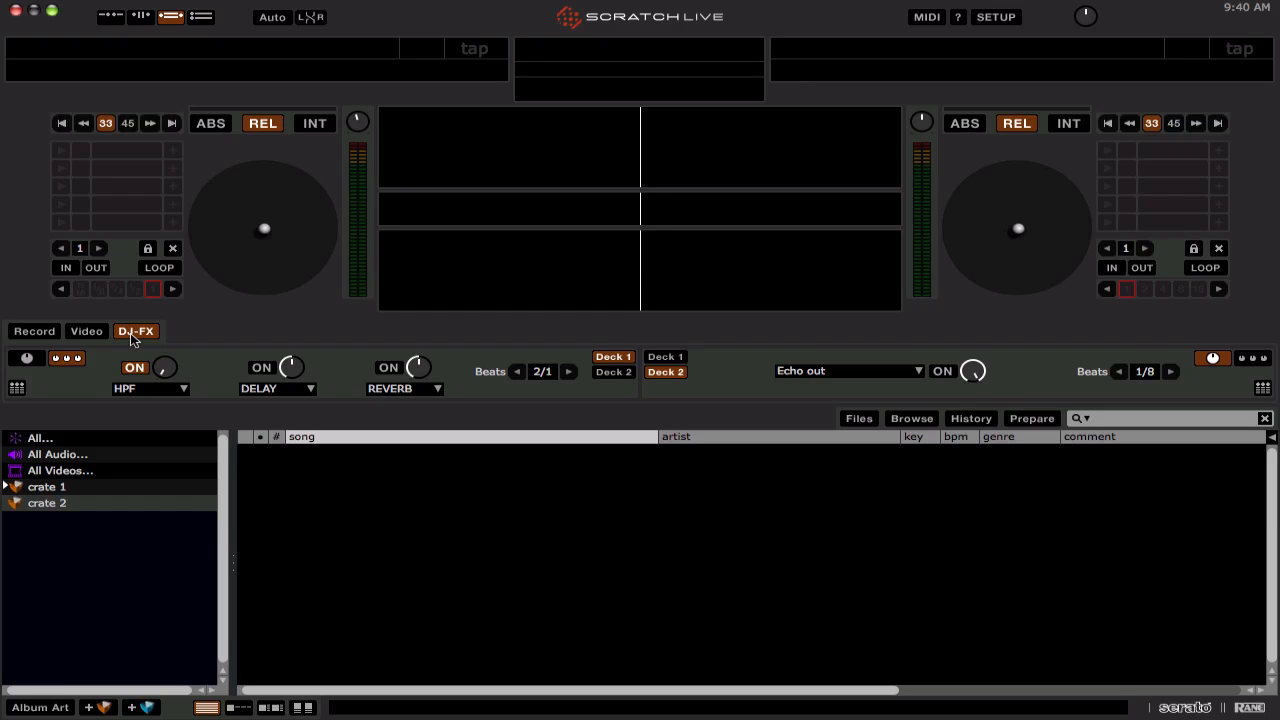
mouse_move(527, 386)
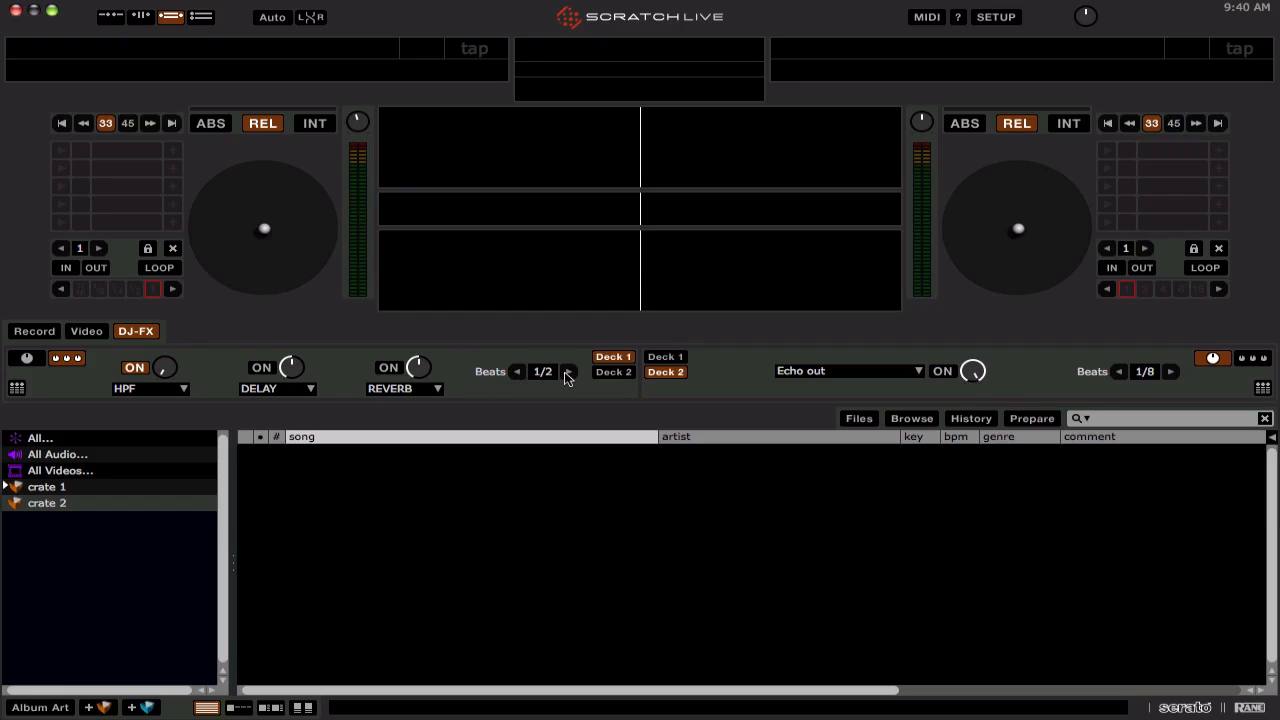
left_click(568, 371)
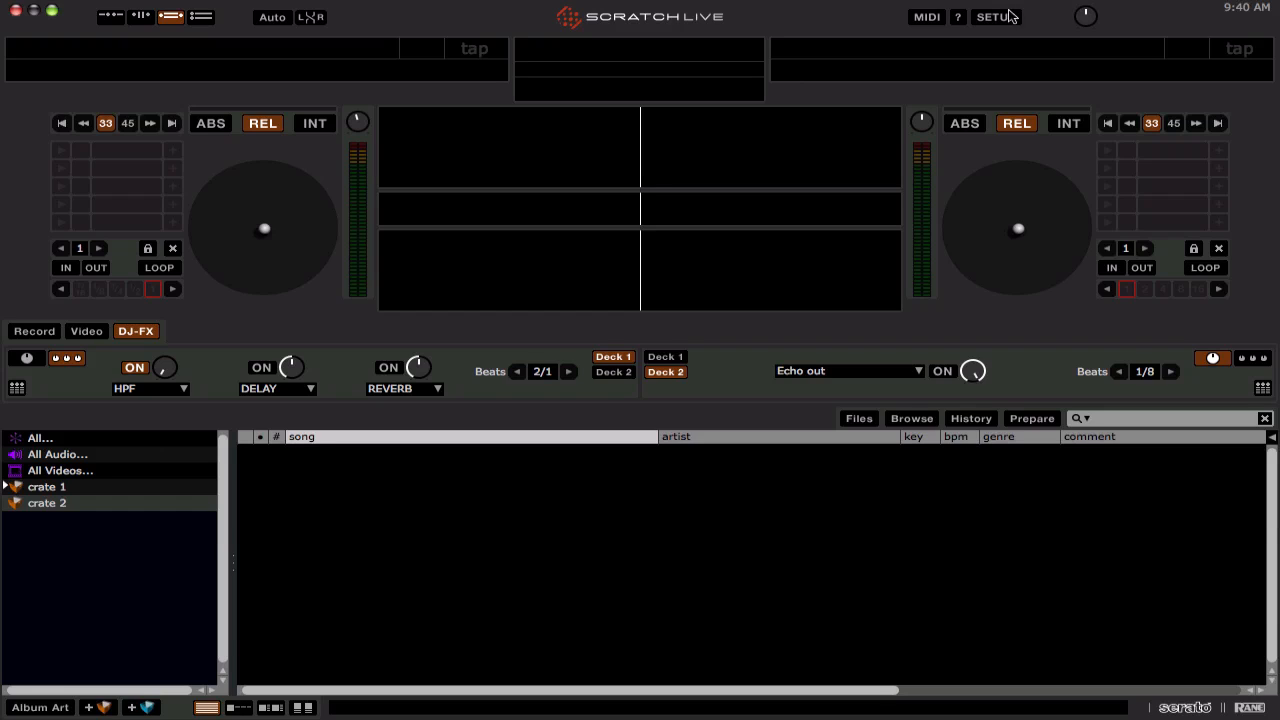
left_click(994, 17)
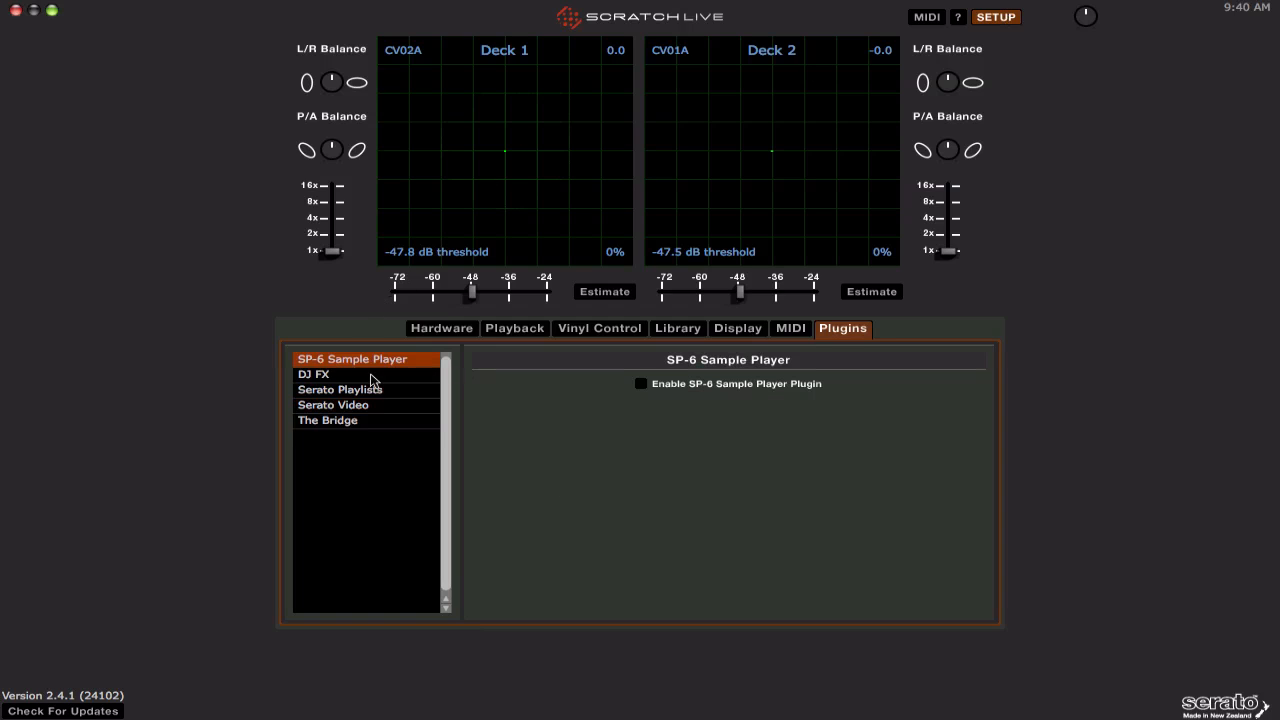
left_click(313, 374)
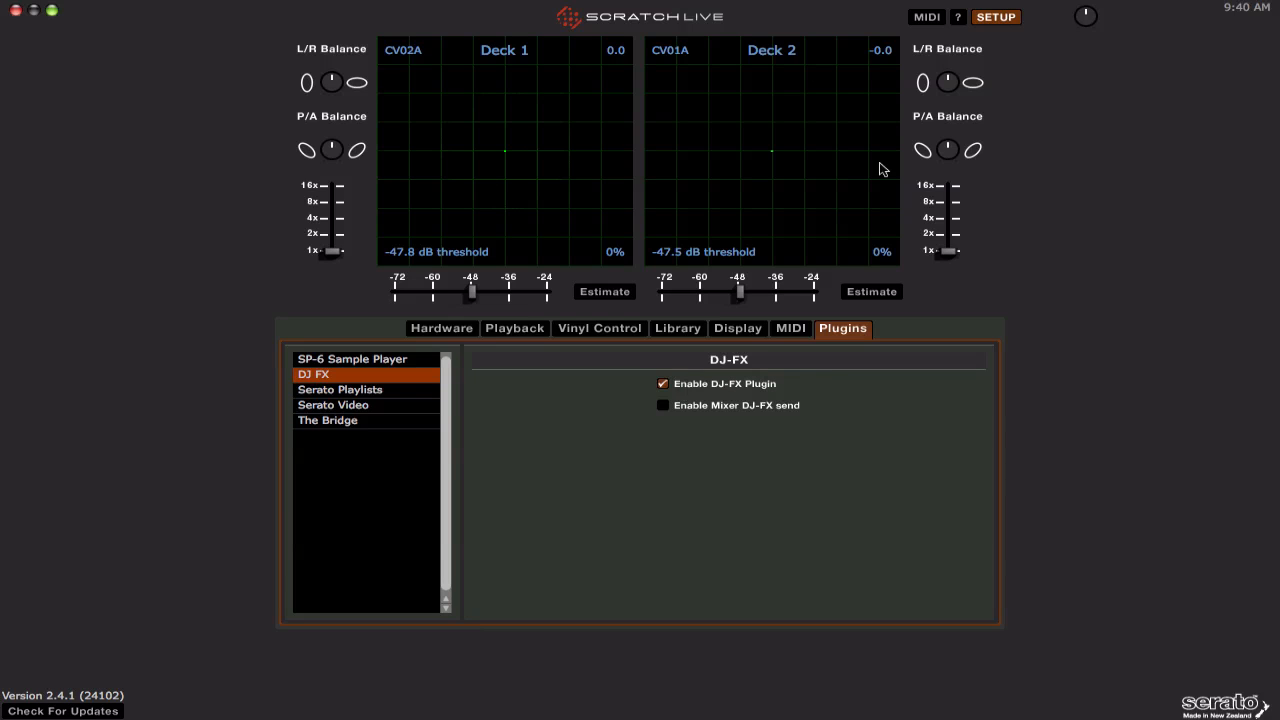
left_click(994, 16)
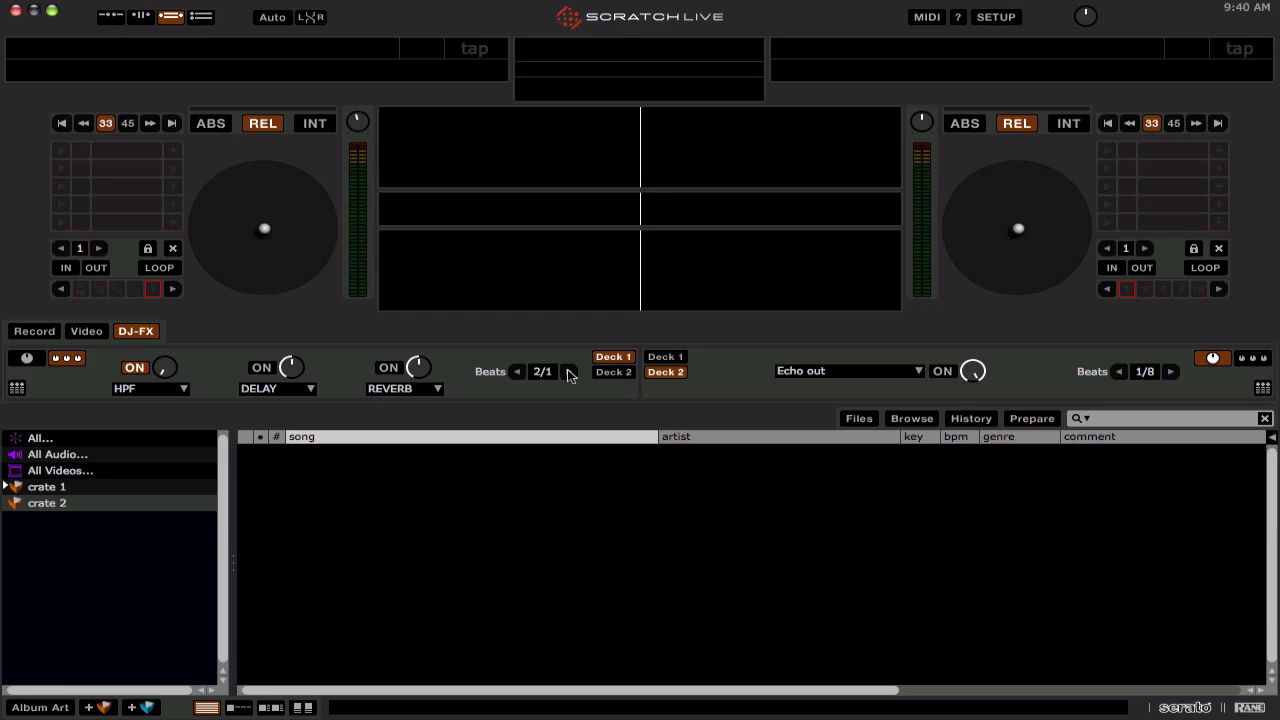